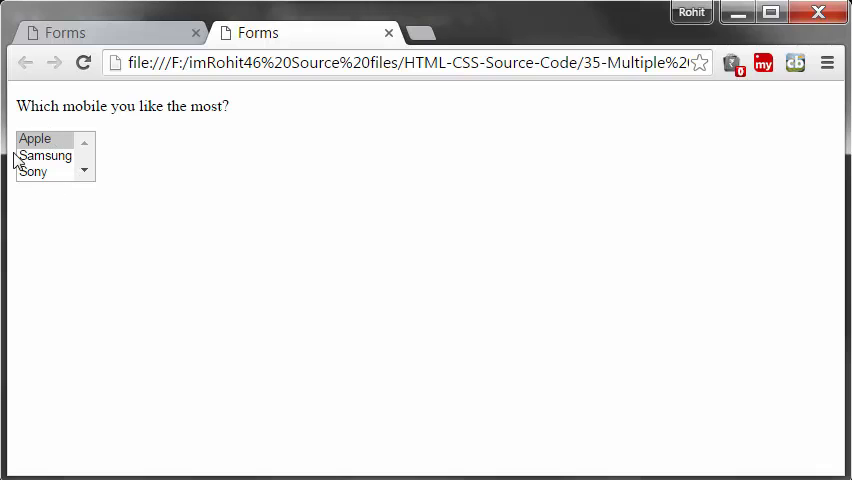
pyautogui.moveTo(58, 168)
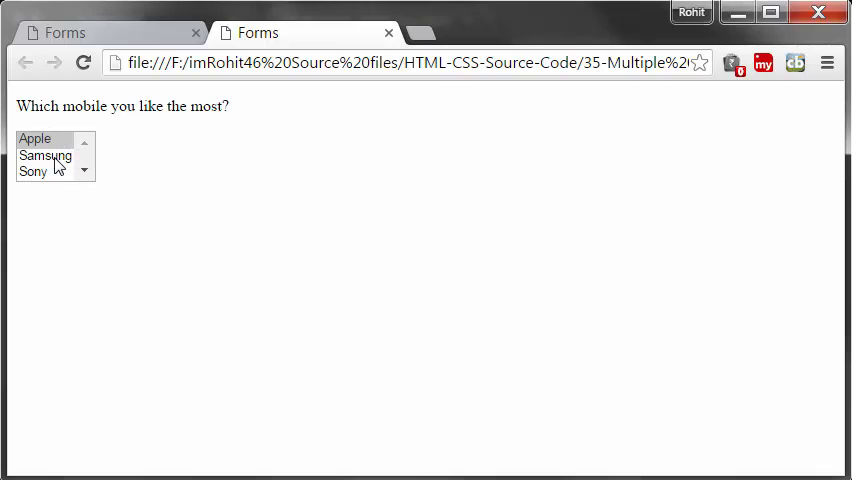
# Step: Select Apple and Samsung together in the example page's three-row phone brand list
pyautogui.click(44, 156)
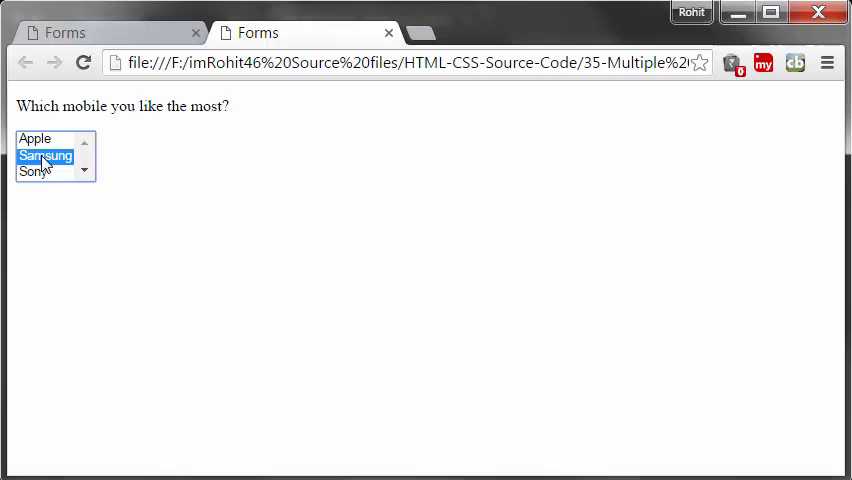
pyautogui.click(36, 138)
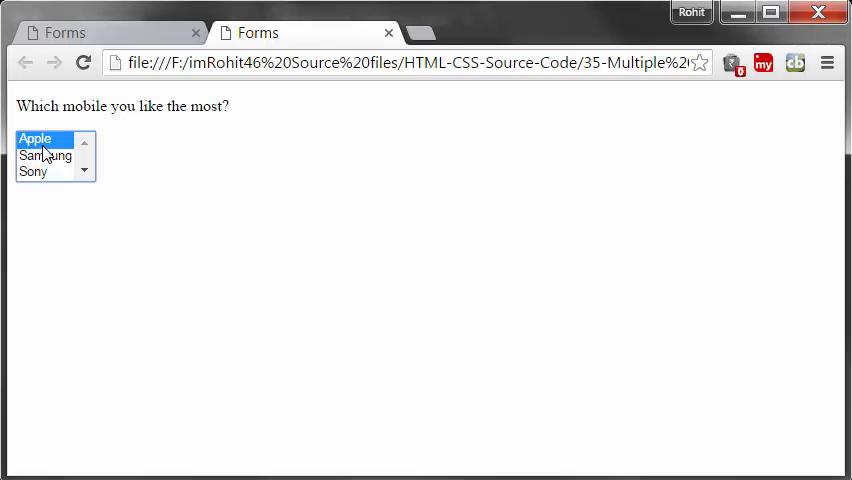
pyautogui.click(44, 156)
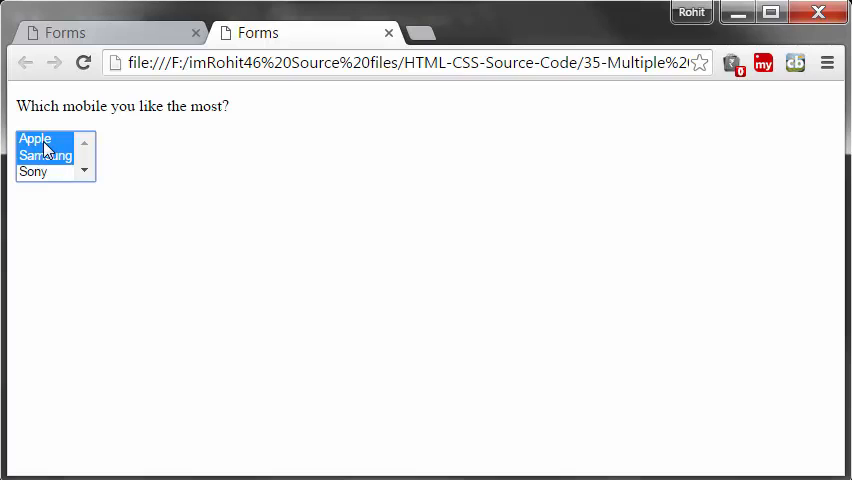
pyautogui.click(44, 156)
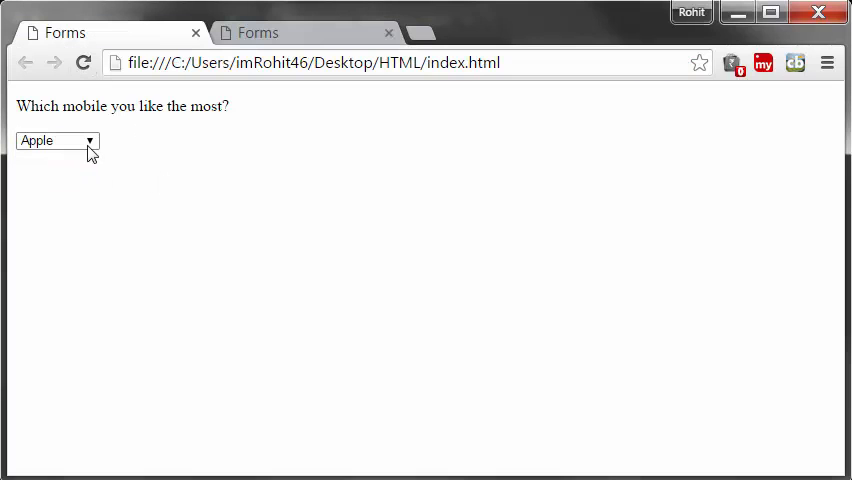
# Step: Choose a brand from the practice page's single-choice phone dropdown
pyautogui.click(56, 140)
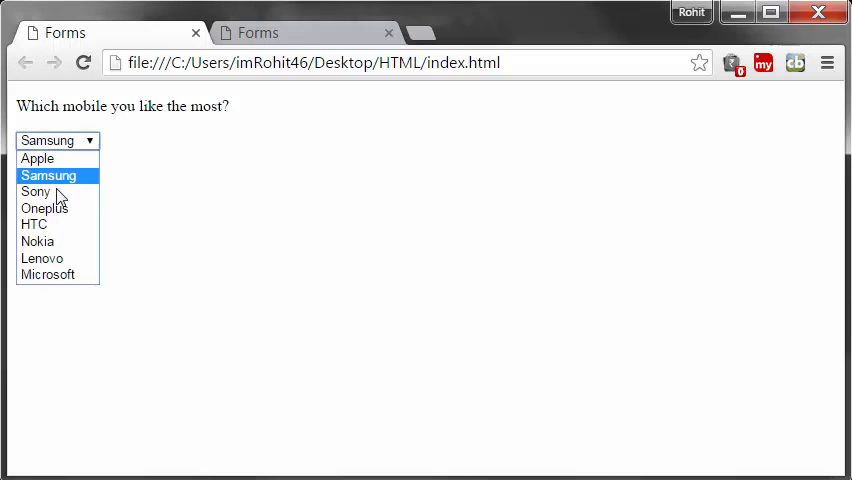
pyautogui.click(36, 158)
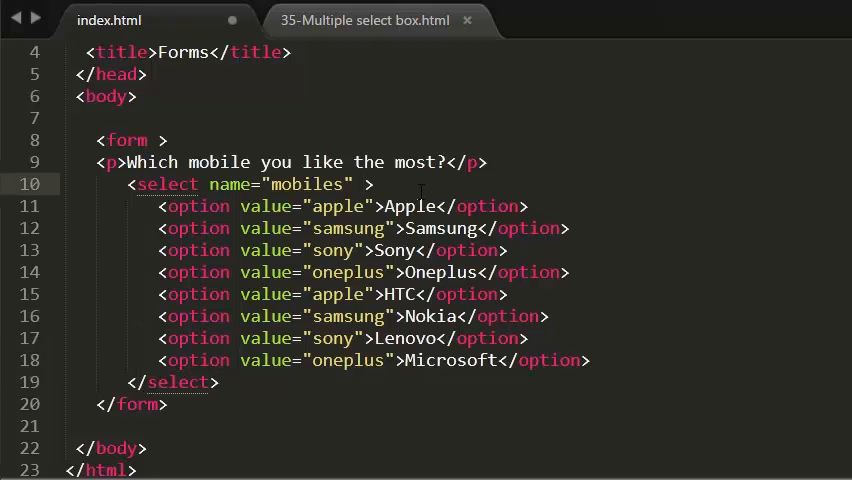
# Step: Add size="3" to the <select name="mobiles"> tag
pyautogui.write('size=""')
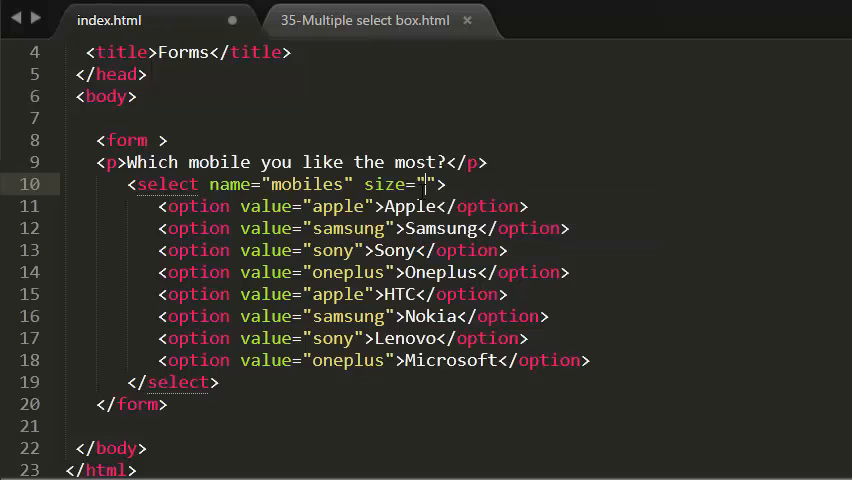
pyautogui.write('3')
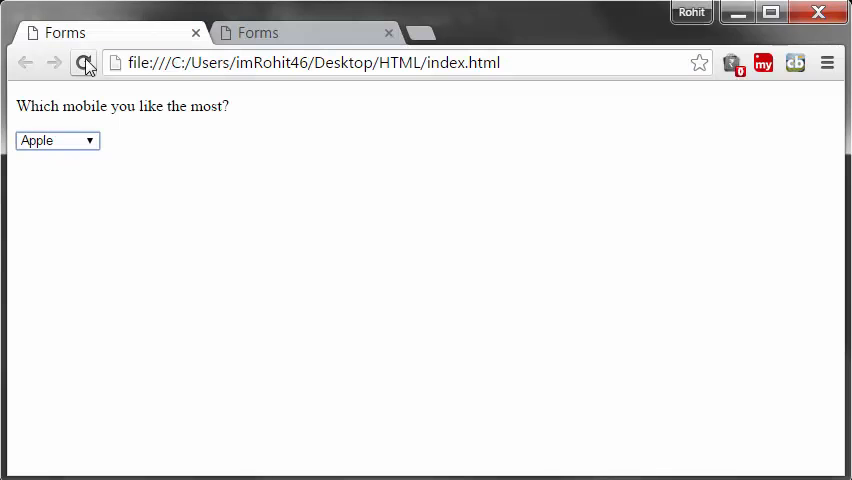
# Step: Reload the page so three brands show, then select Samsung and then Apple
pyautogui.click(56, 140)
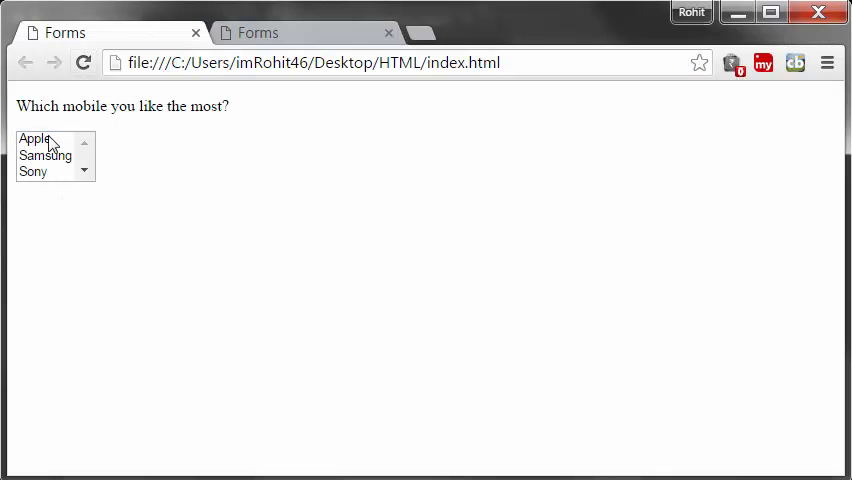
pyautogui.click(44, 156)
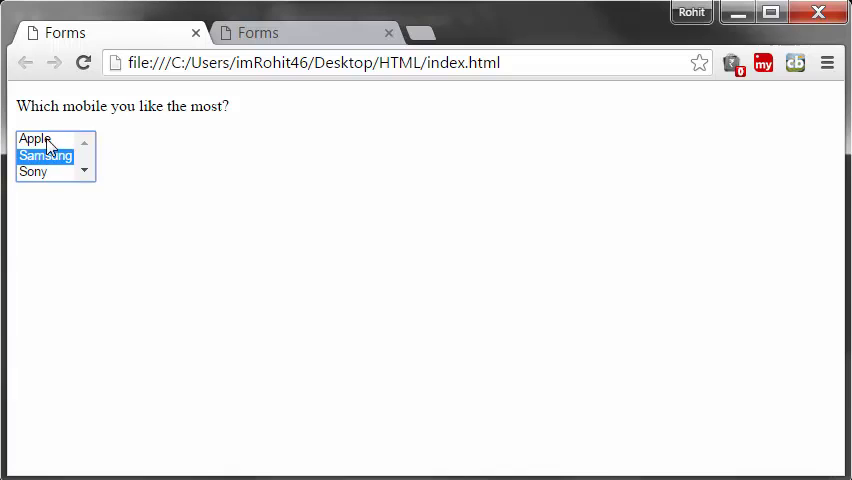
pyautogui.click(34, 138)
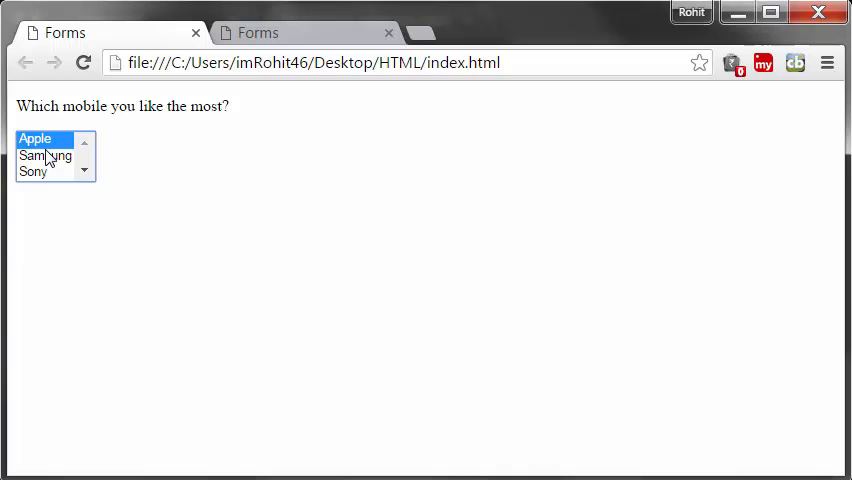
pyautogui.moveTo(52, 158)
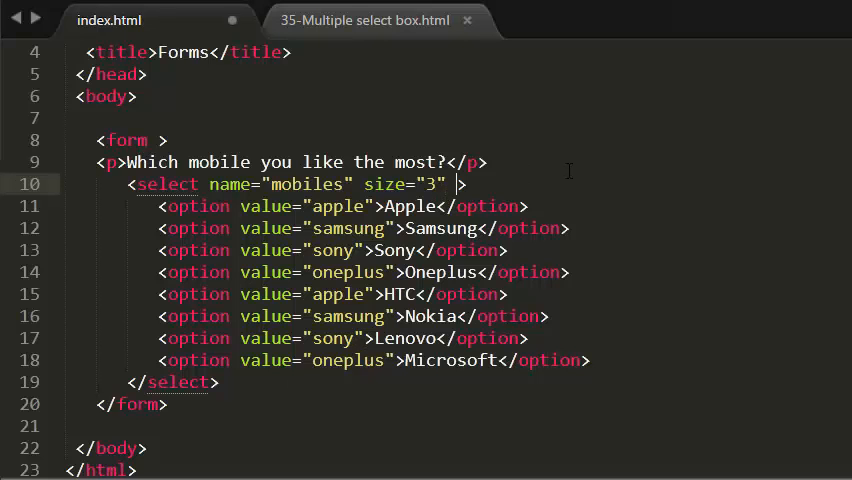
# Step: Add multiple="multiple" to the mobiles select tag via autocompletion
pyautogui.write('mu')
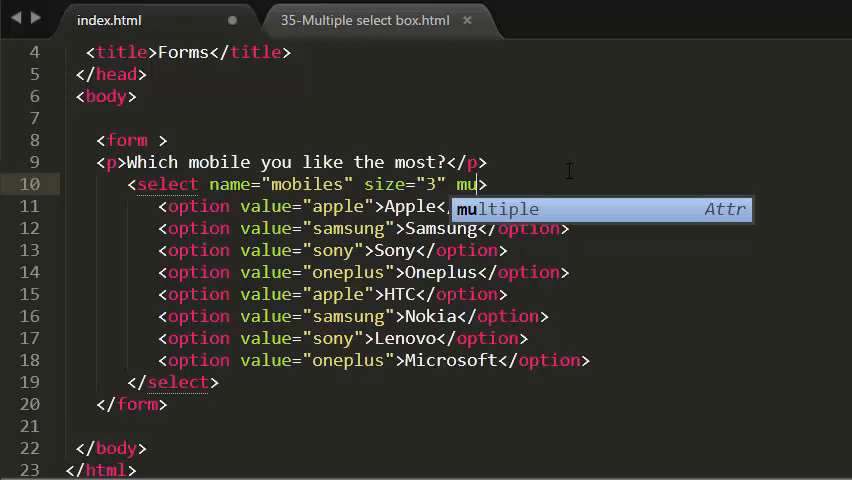
pyautogui.press('Tab')
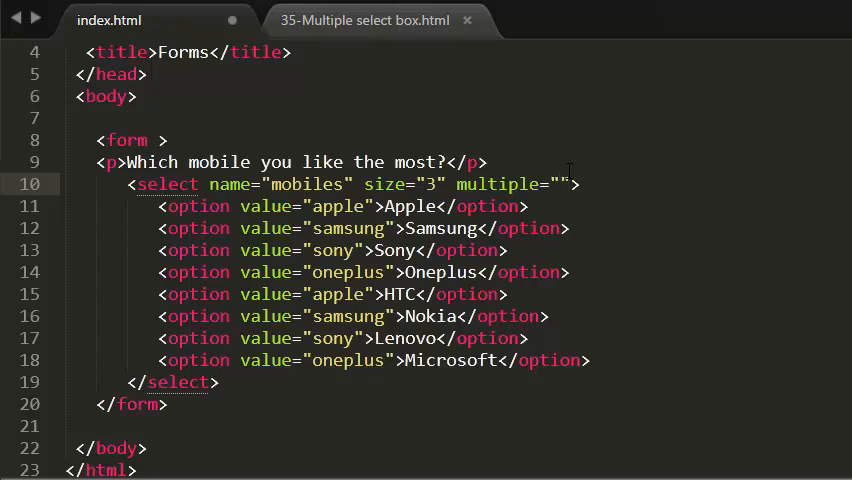
pyautogui.write('multip')
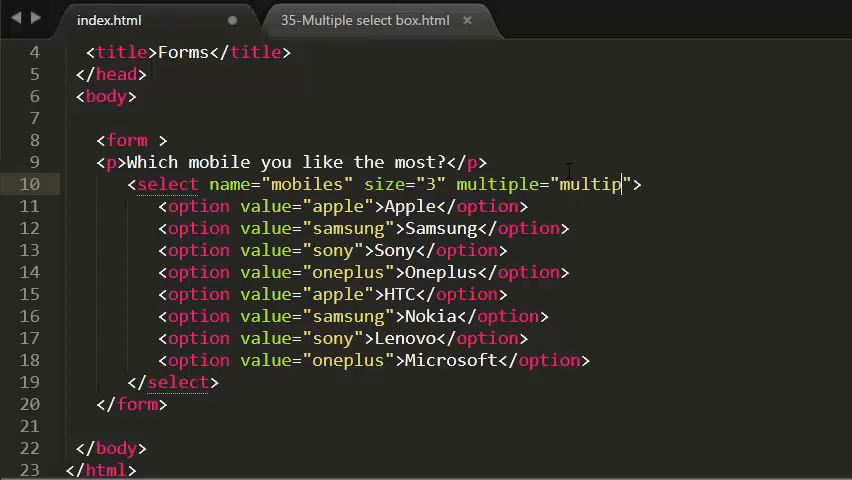
pyautogui.write('le')
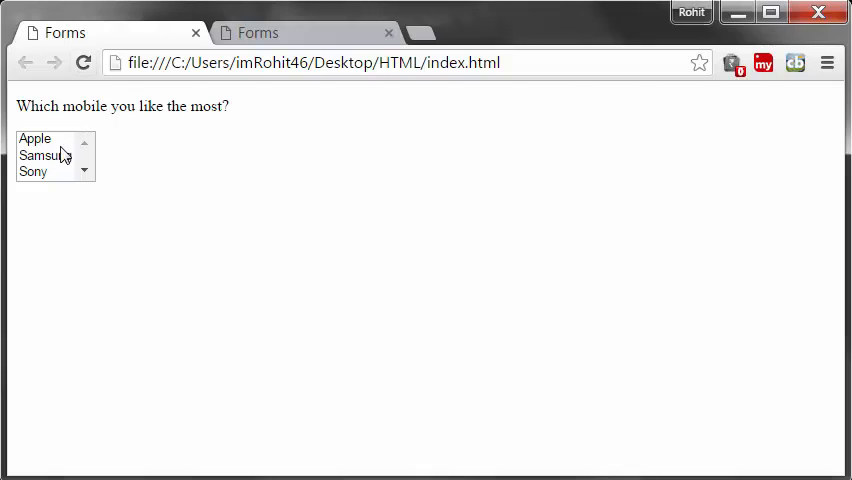
# Step: Select Apple and Samsung together, then each alone, and return to the HTML source
pyautogui.click(36, 138)
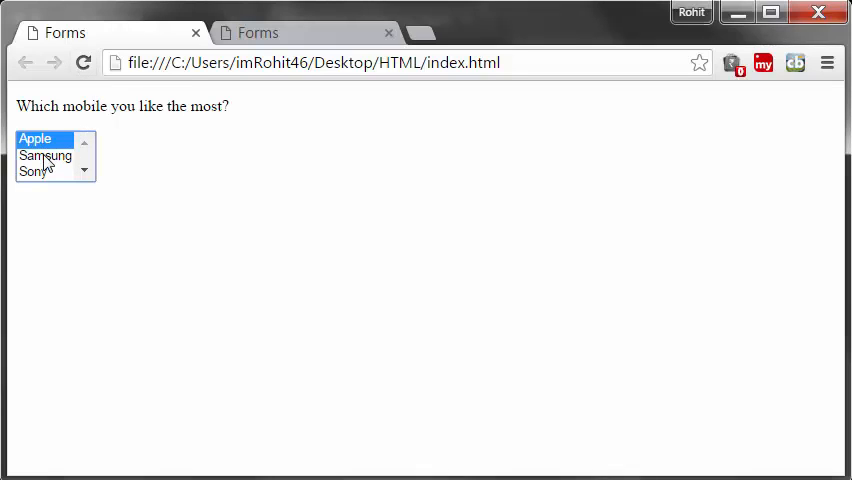
pyautogui.click(36, 164)
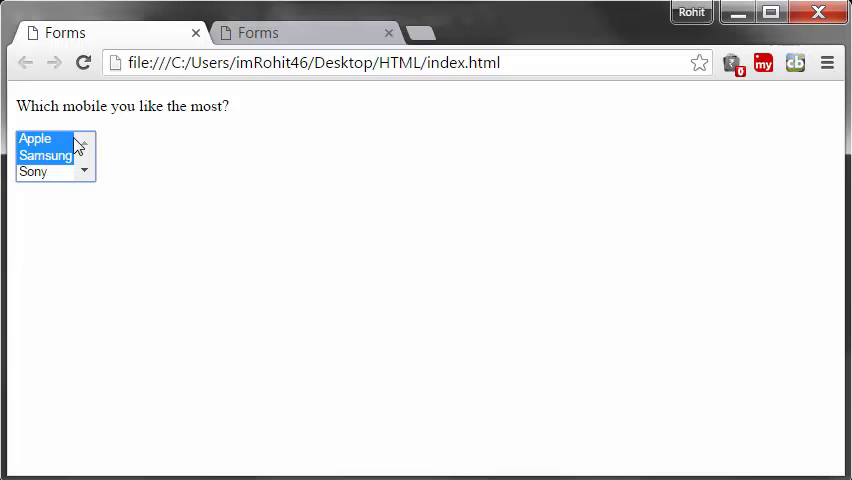
pyautogui.moveTo(178, 244)
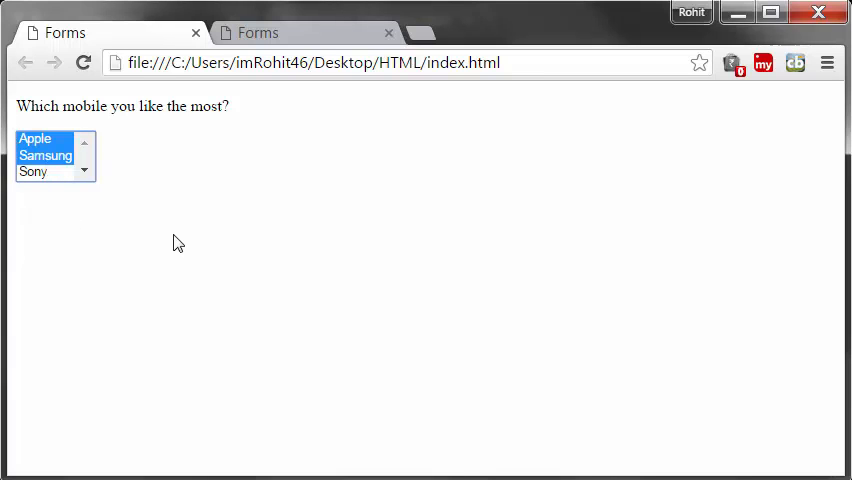
pyautogui.click(44, 156)
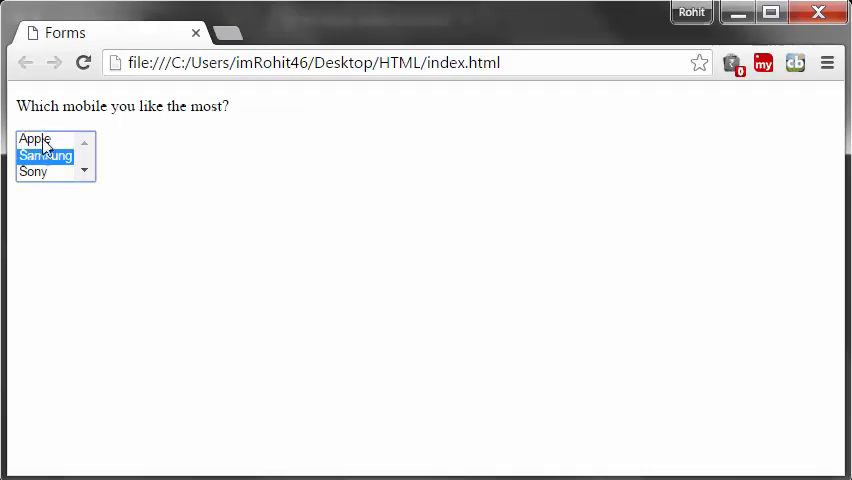
pyautogui.click(36, 138)
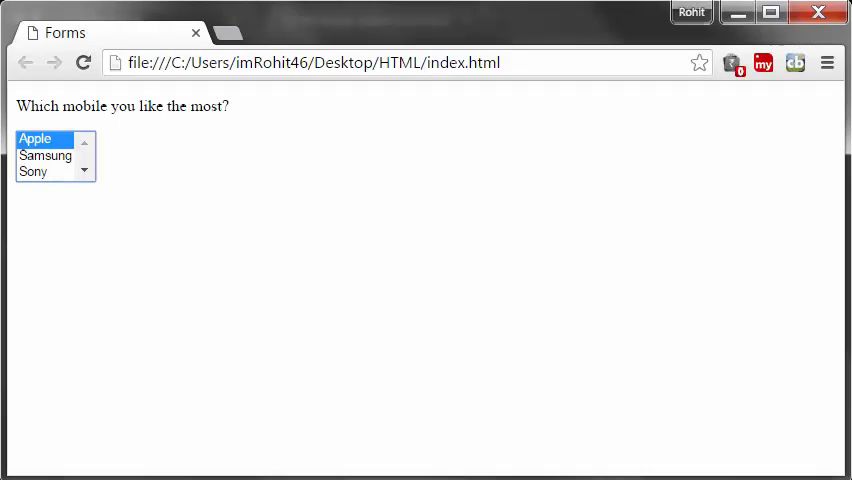
pyautogui.click(364, 20)
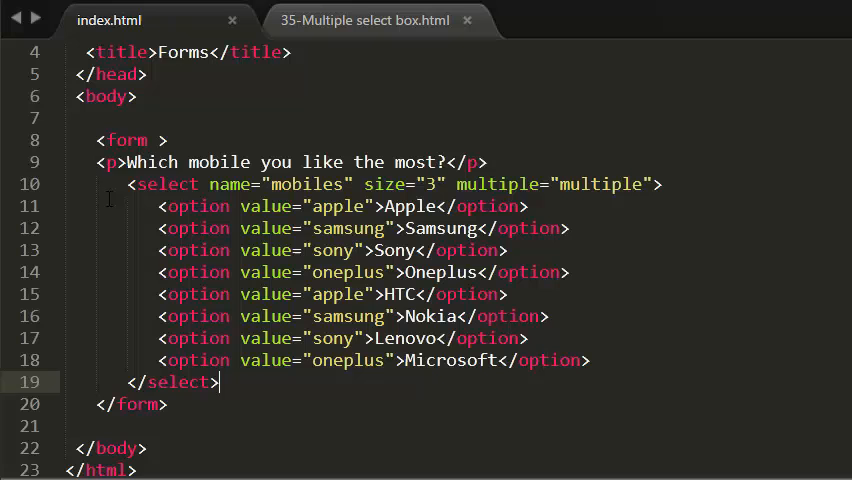
# Step: Highlight lines of the finished select markup with size and multiple attributes
pyautogui.click(490, 162)
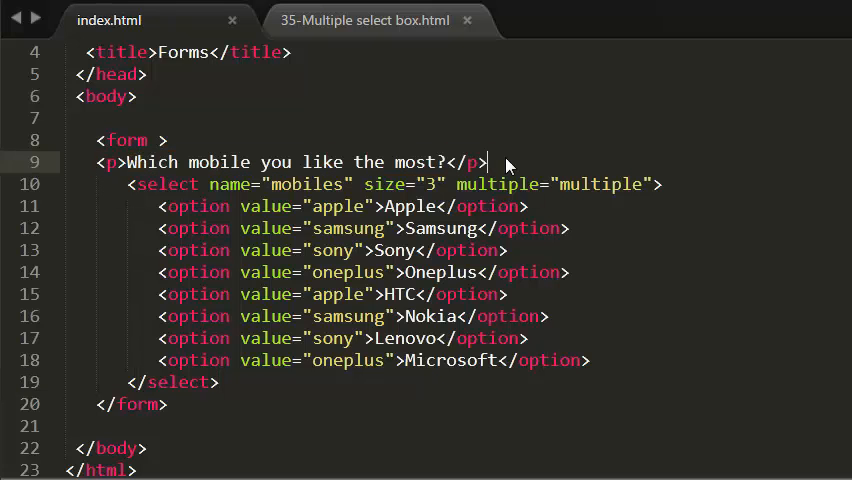
pyautogui.tripleClick(290, 162)
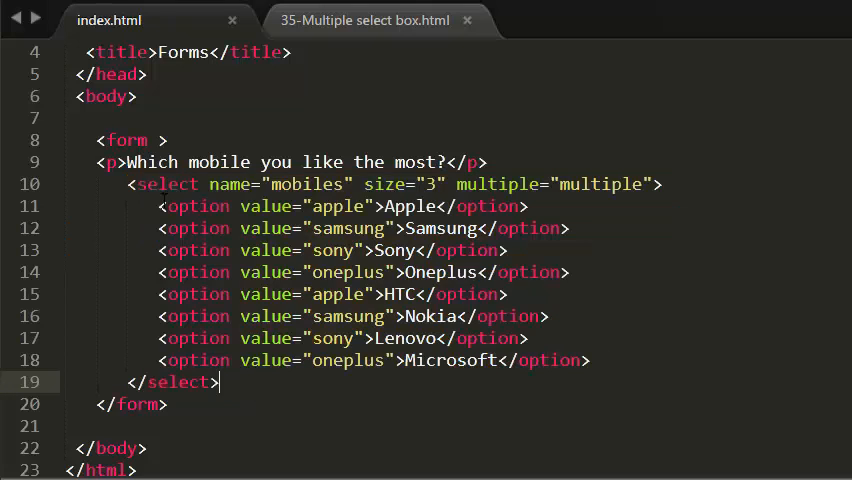
pyautogui.moveTo(128, 184); pyautogui.dragTo(220, 382)
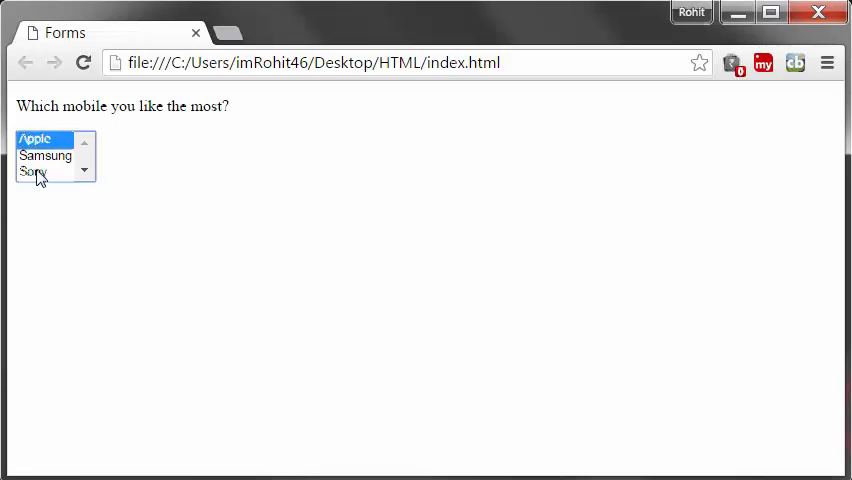
# Step: Select Samsung in the three-row multi-select phone brand list
pyautogui.click(44, 156)
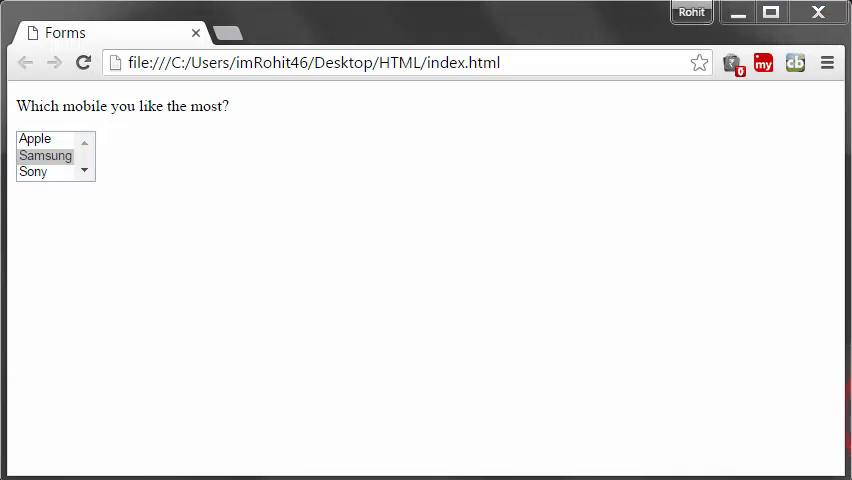